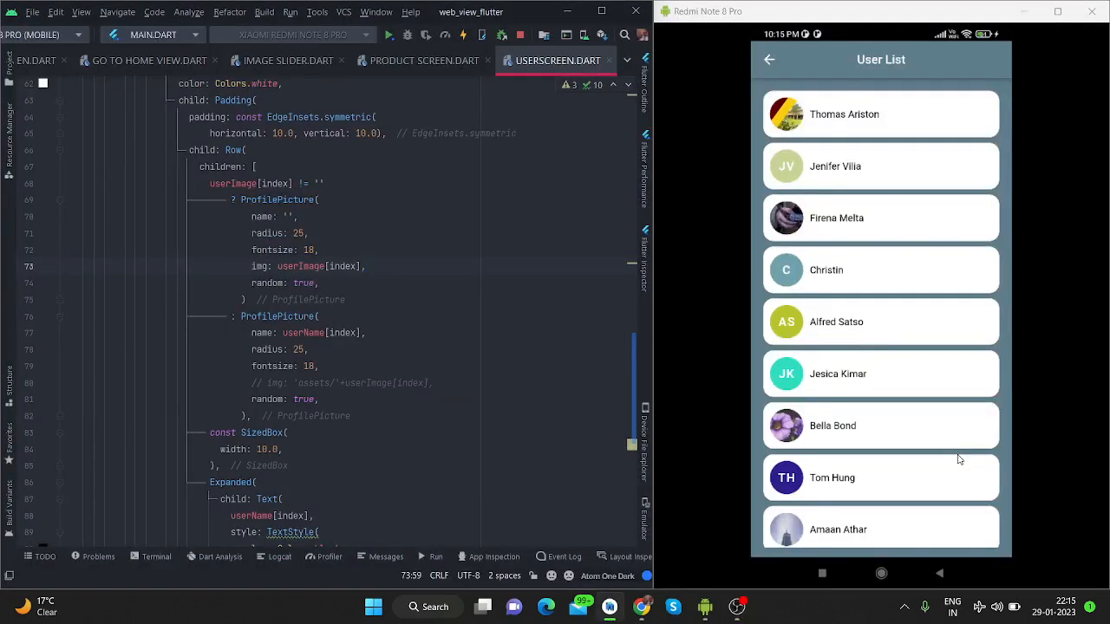
mouse_move(778, 176)
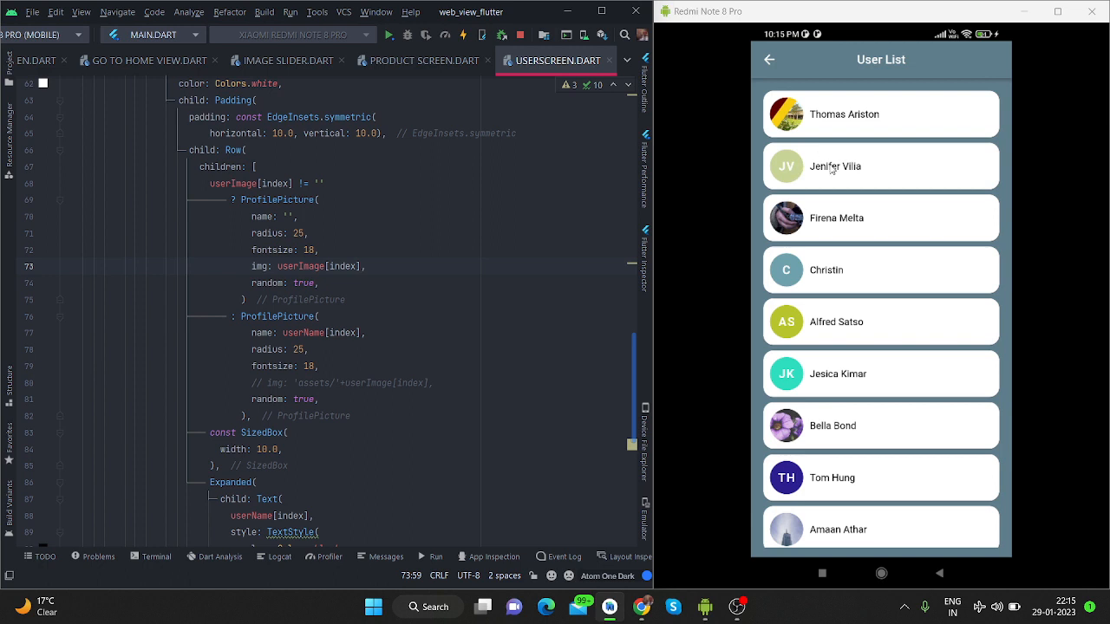
mouse_move(829, 184)
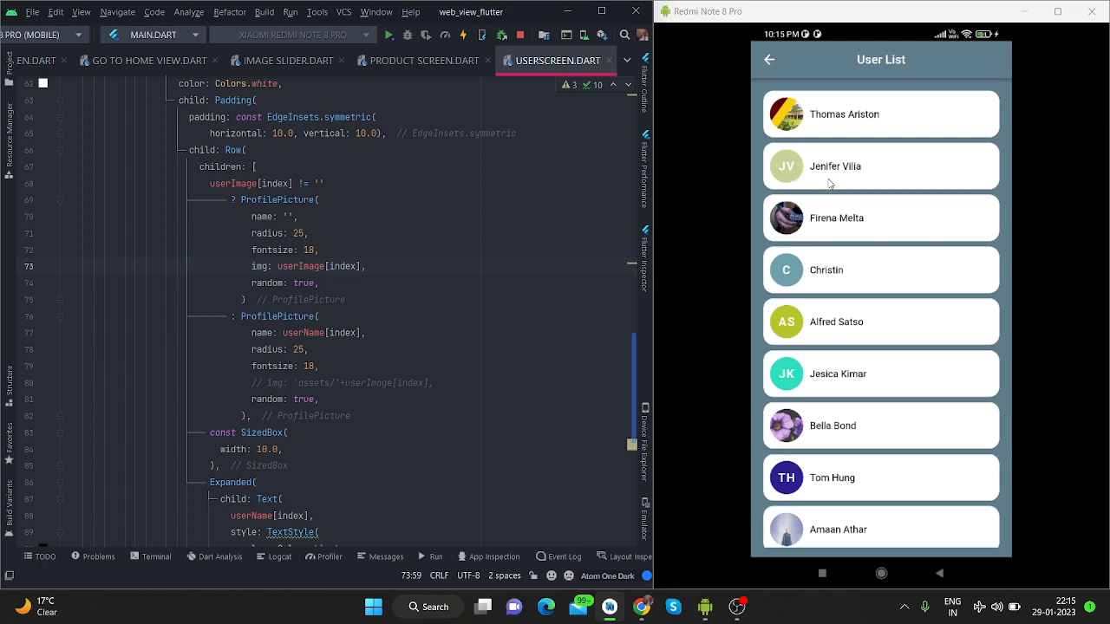
mouse_move(798, 178)
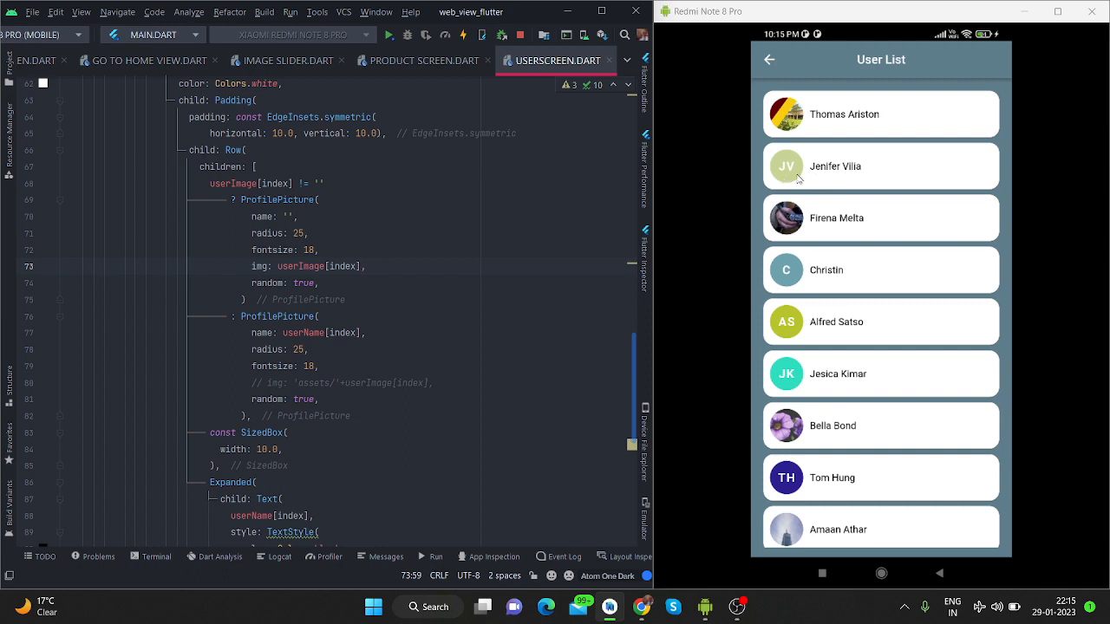
mouse_move(813, 177)
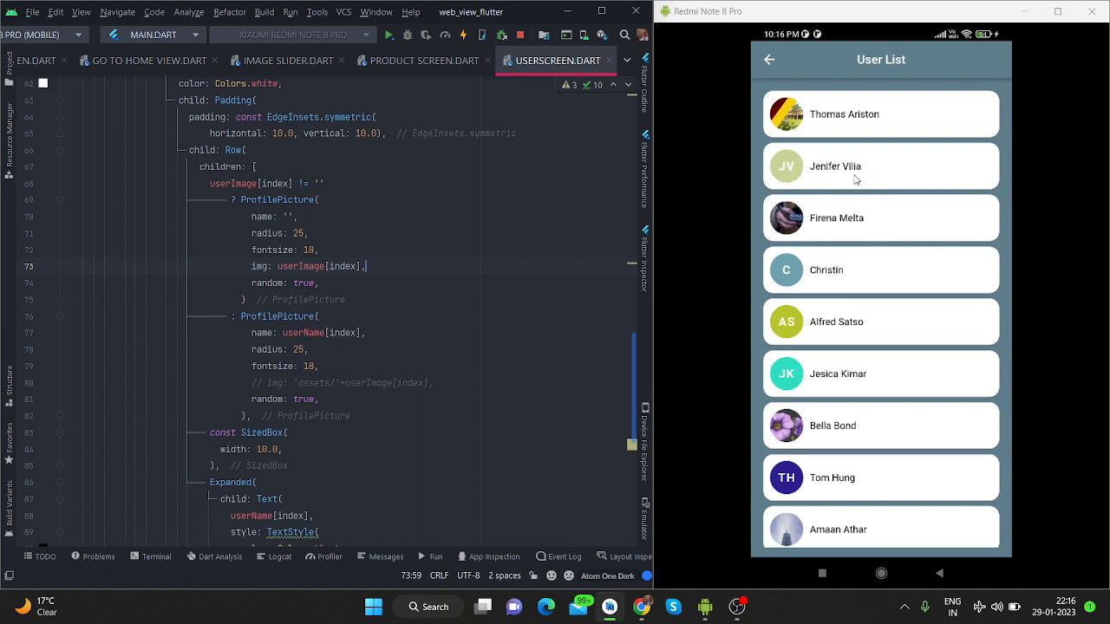
mouse_move(839, 174)
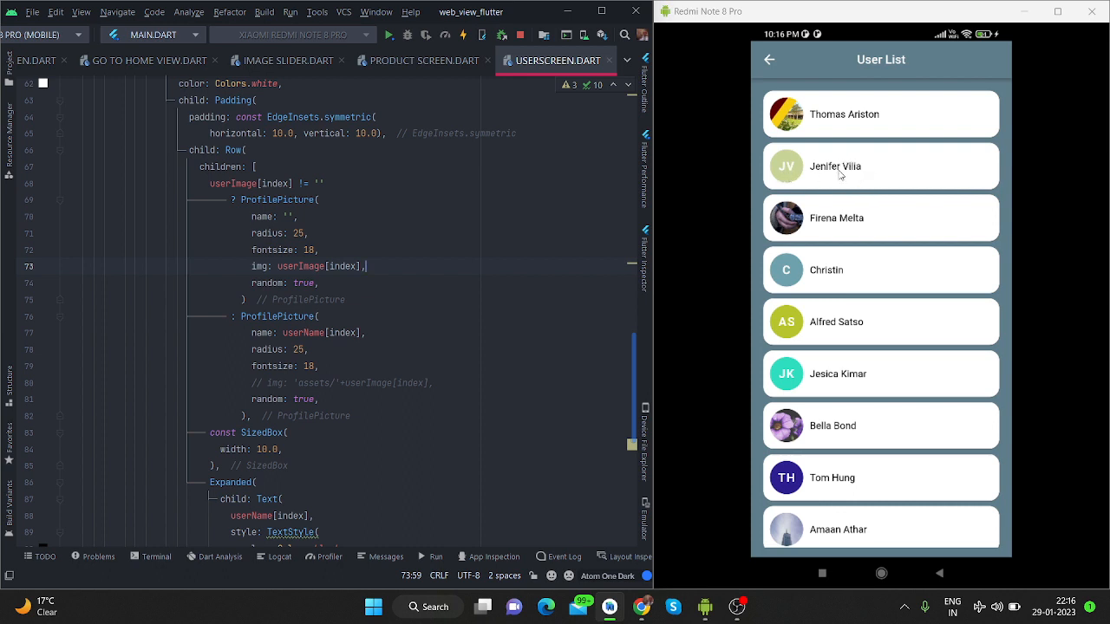
mouse_move(788, 177)
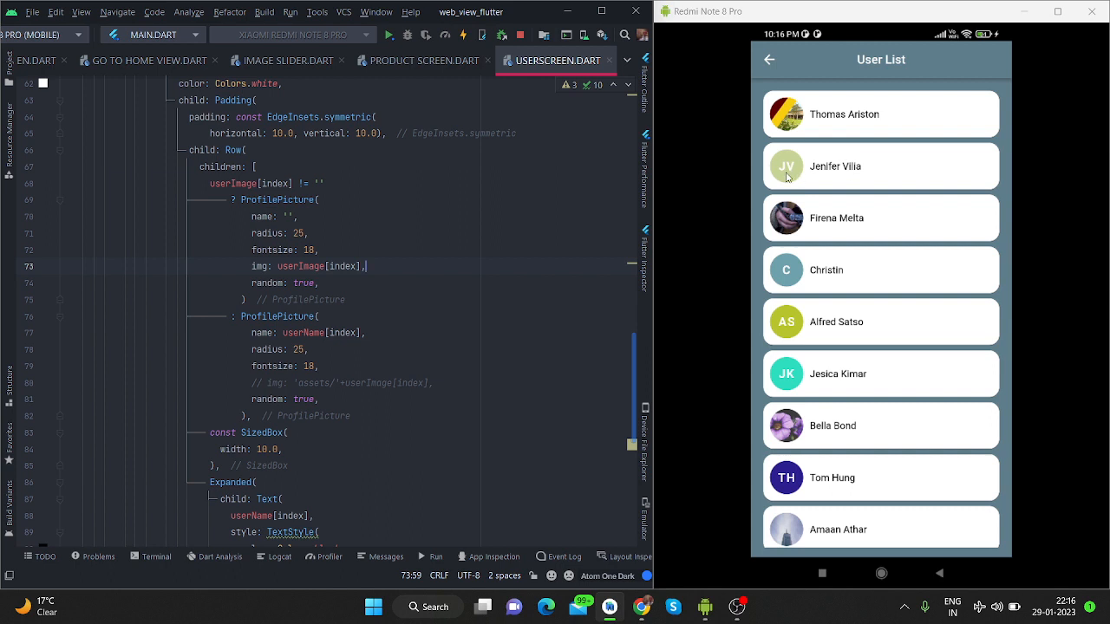
mouse_move(822, 286)
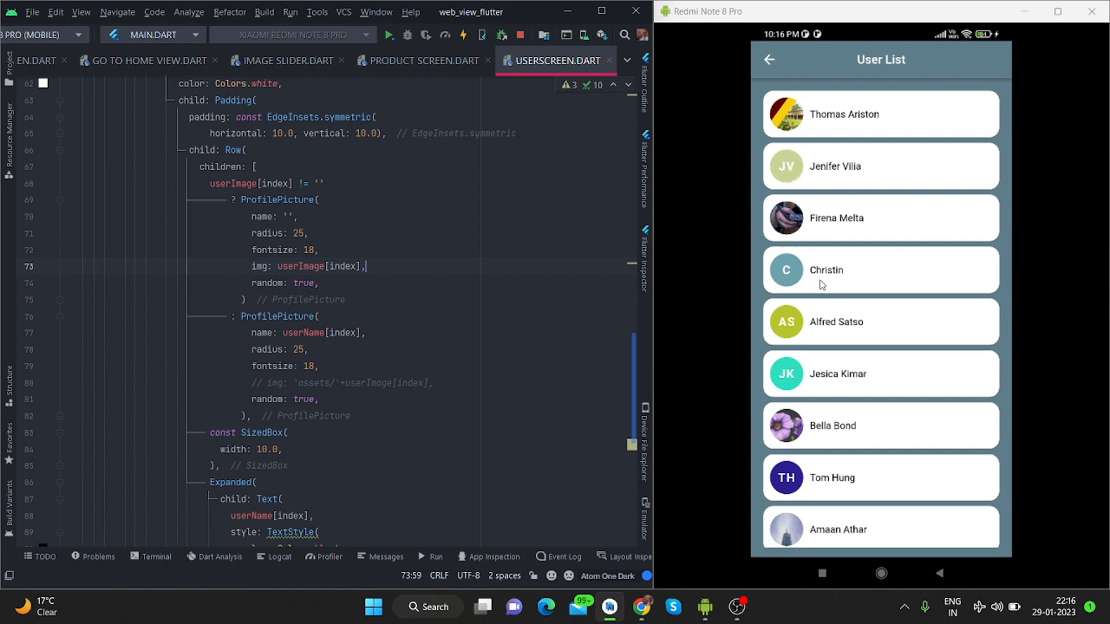
mouse_move(788, 275)
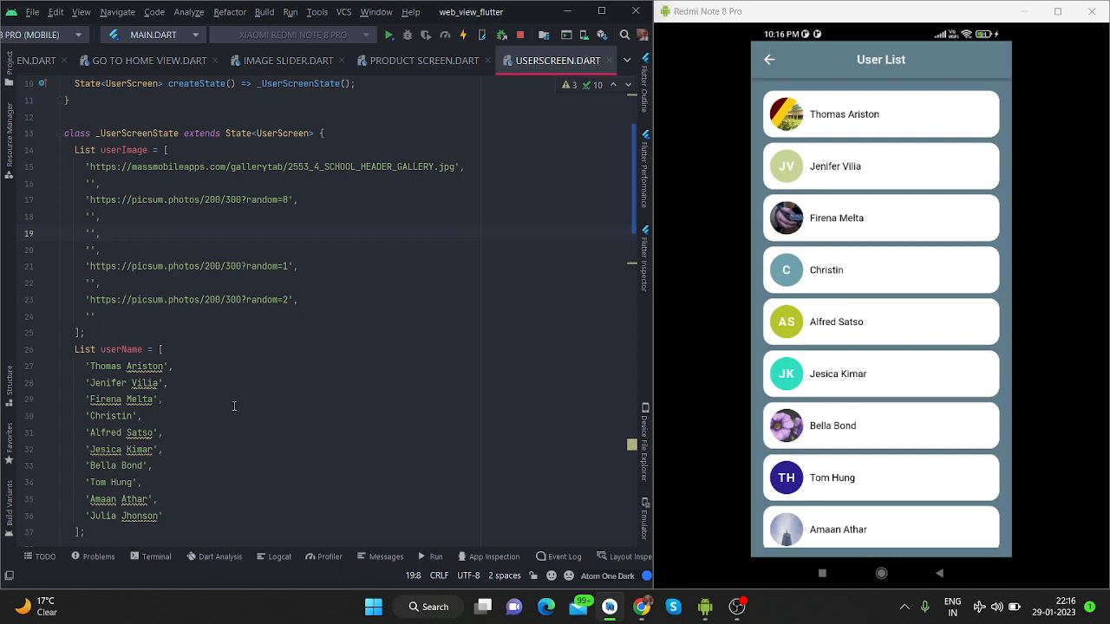
Scroll through the user list screen code in the editor.
scroll("down", 3)
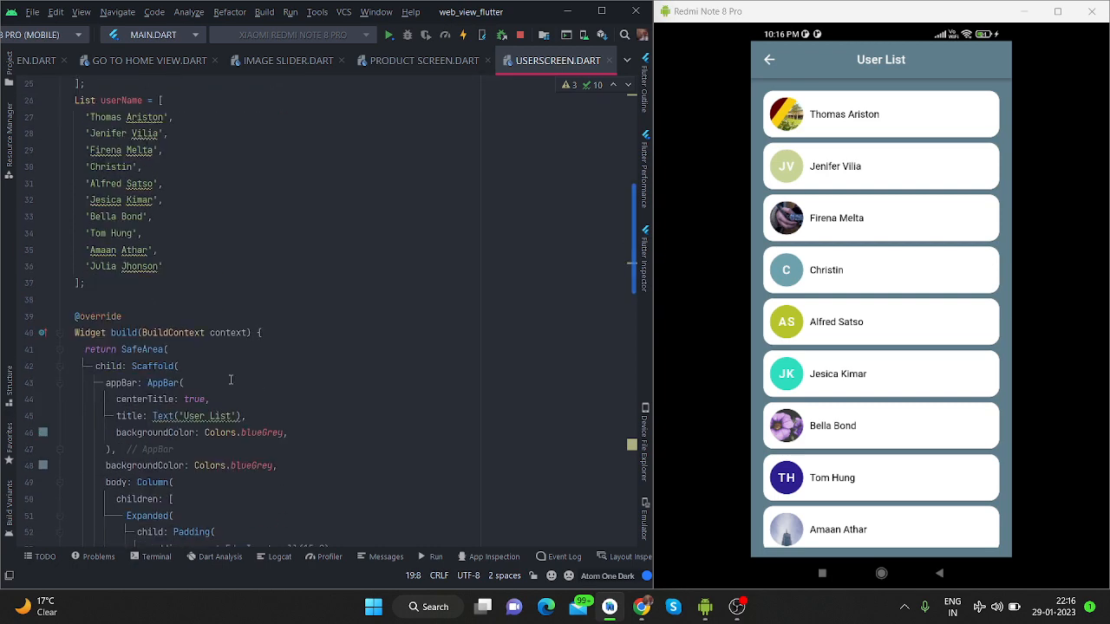
scroll("down", 3)
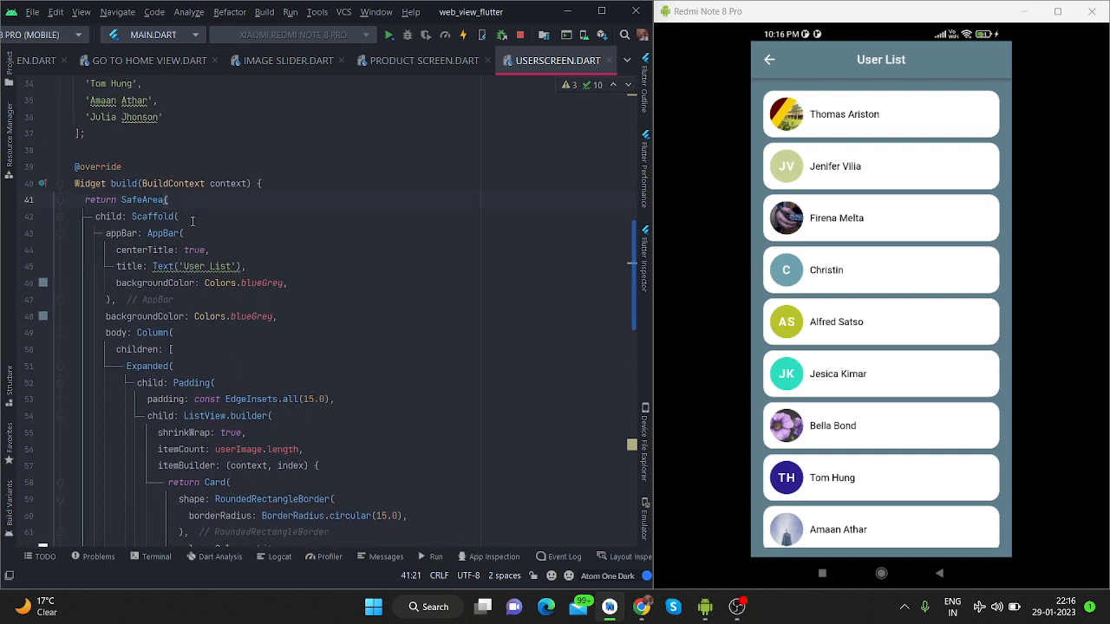
left_click(183, 233)
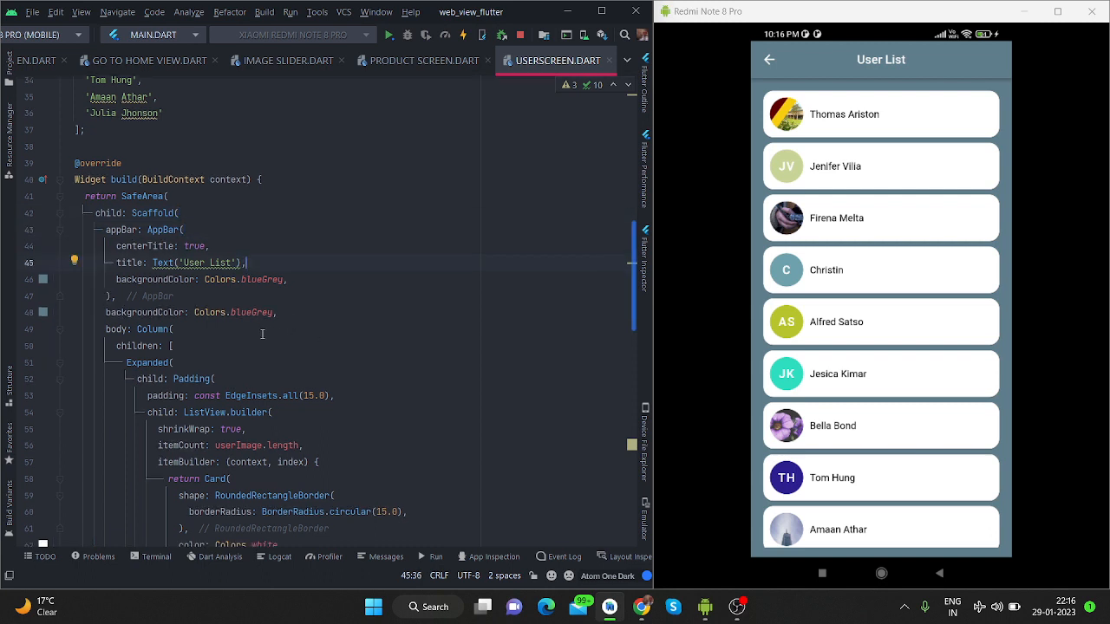
scroll("down", 3)
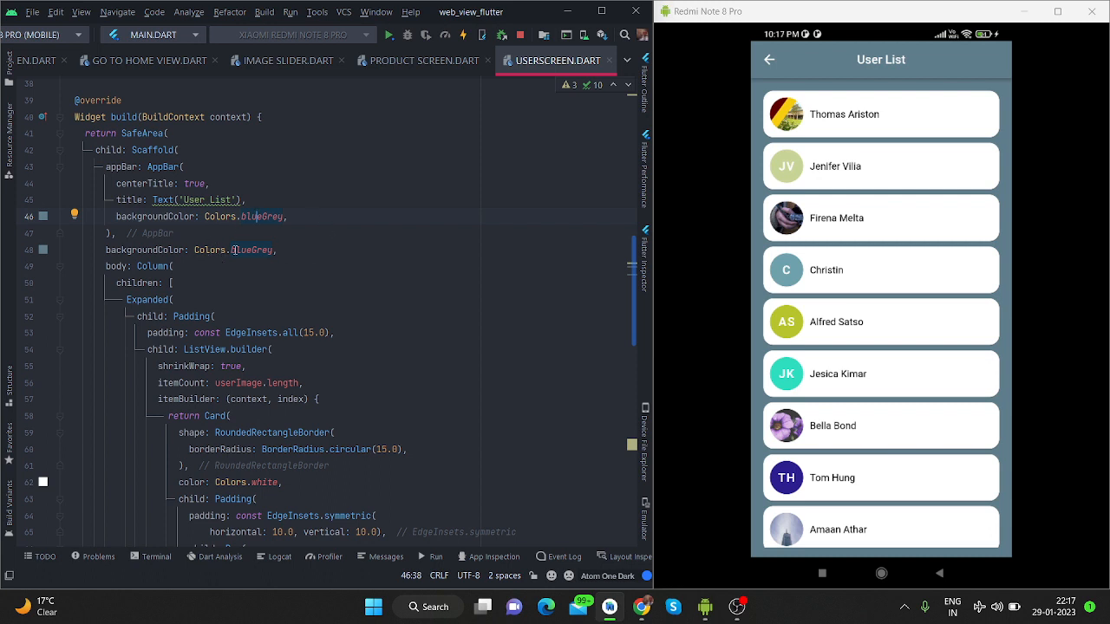
scroll("down", 3)
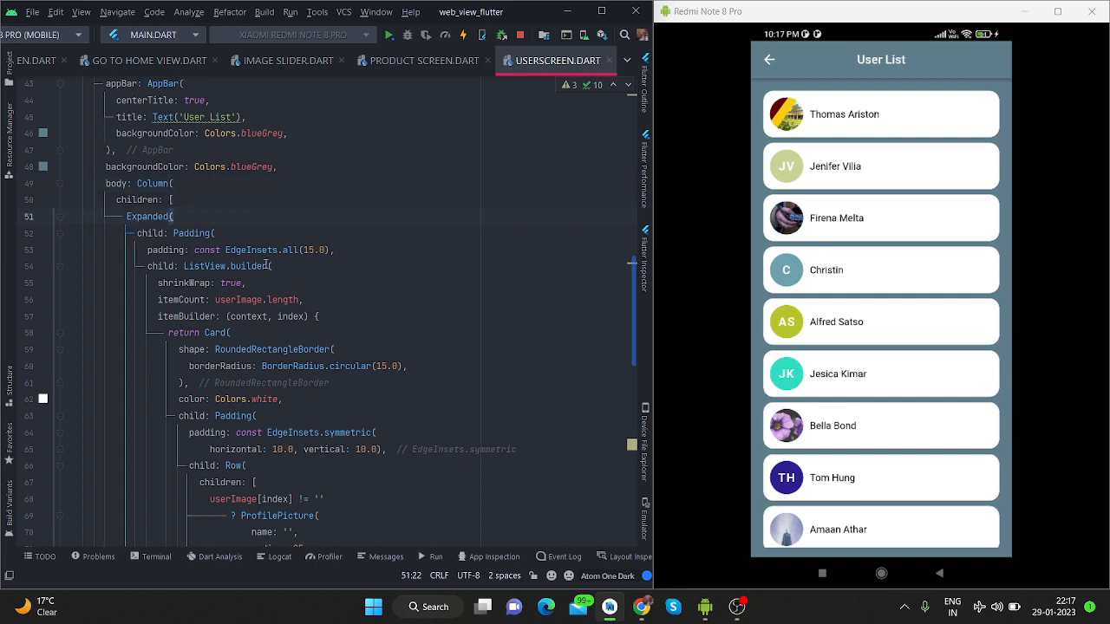
scroll("down", 3)
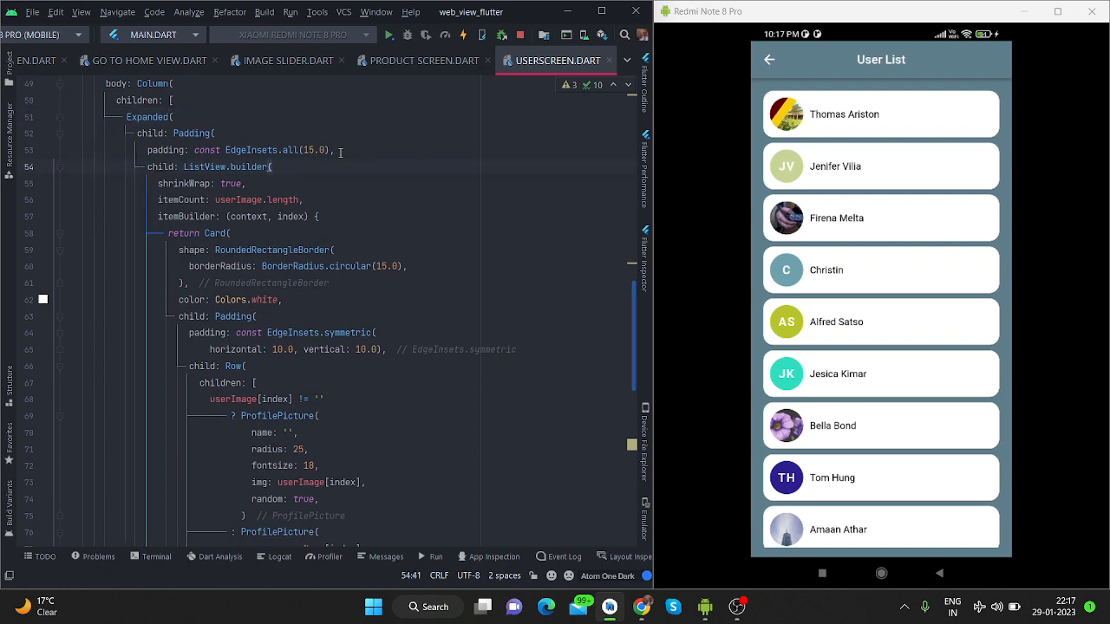
mouse_move(764, 103)
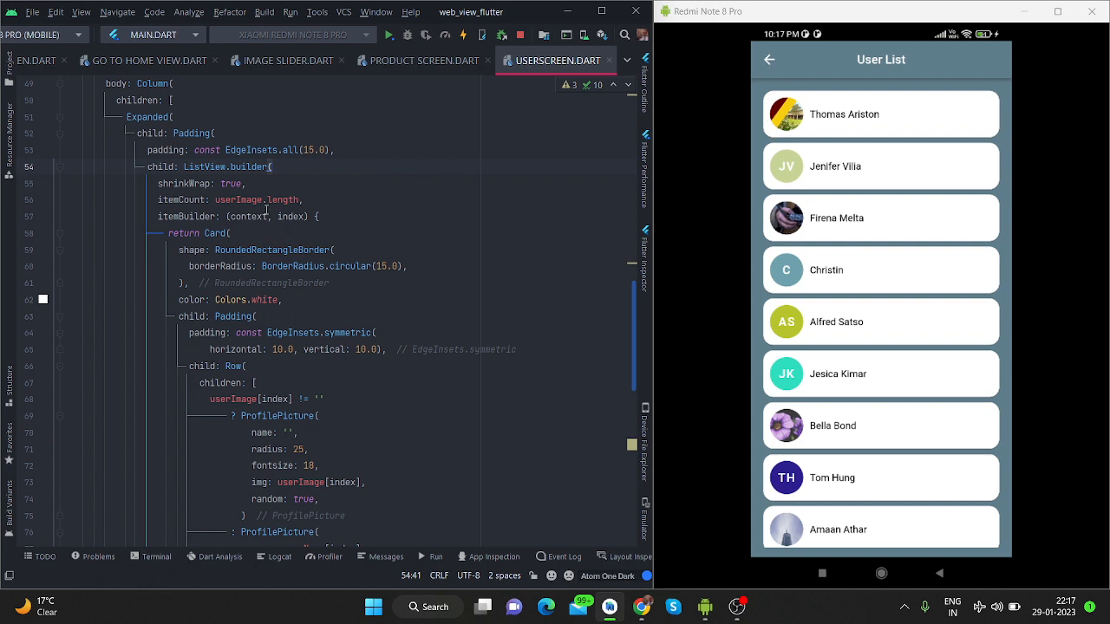
mouse_move(283, 177)
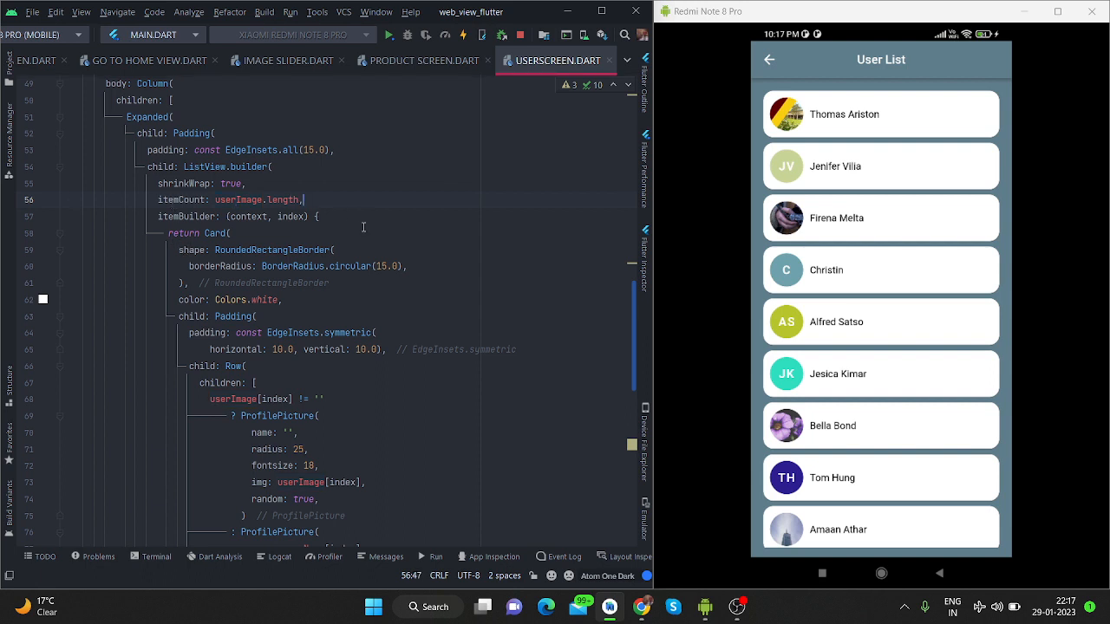
scroll("down", 3)
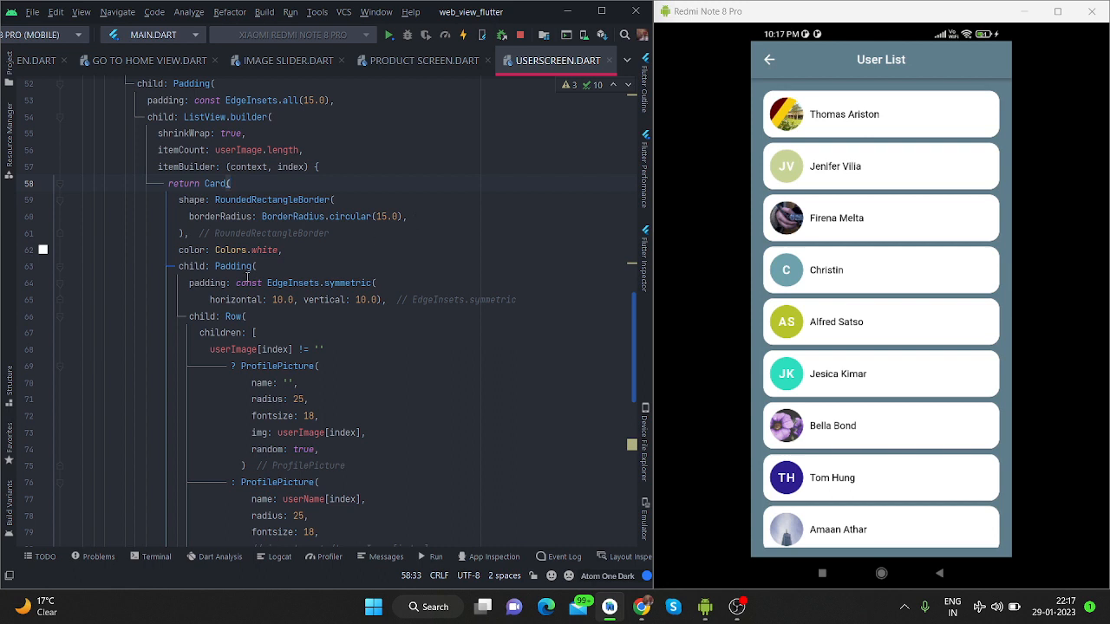
mouse_move(270, 269)
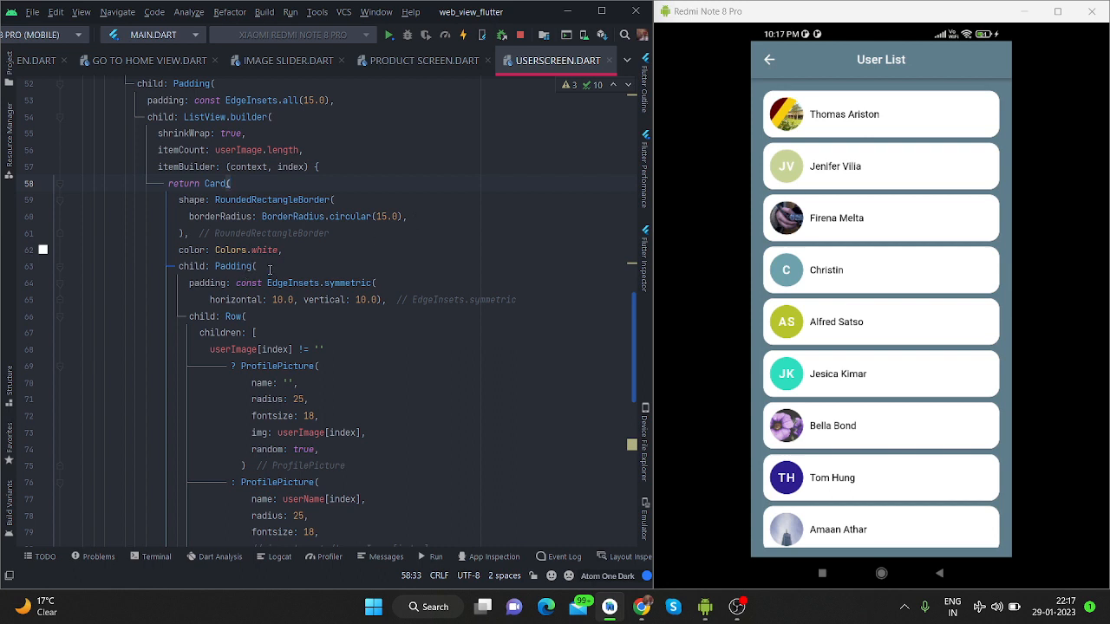
scroll("down", 3)
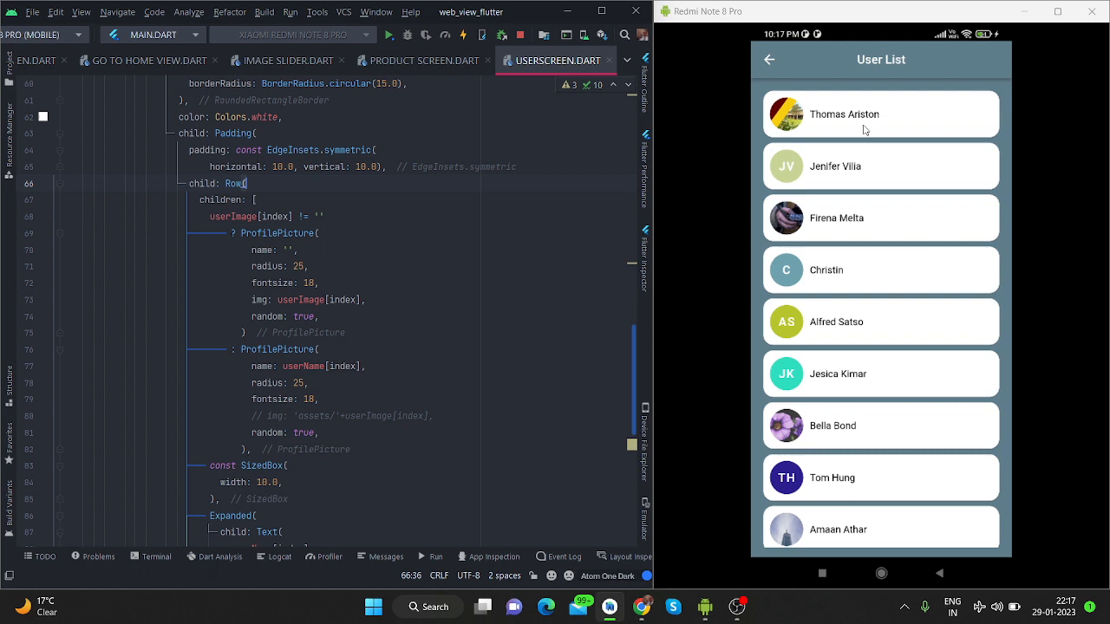
mouse_move(870, 127)
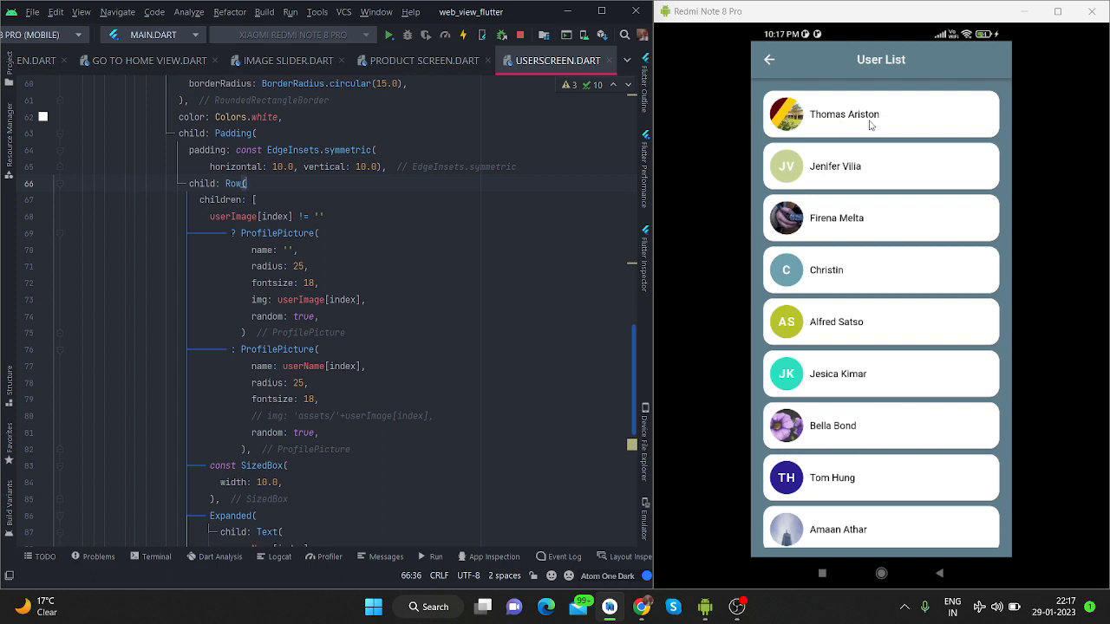
mouse_move(867, 130)
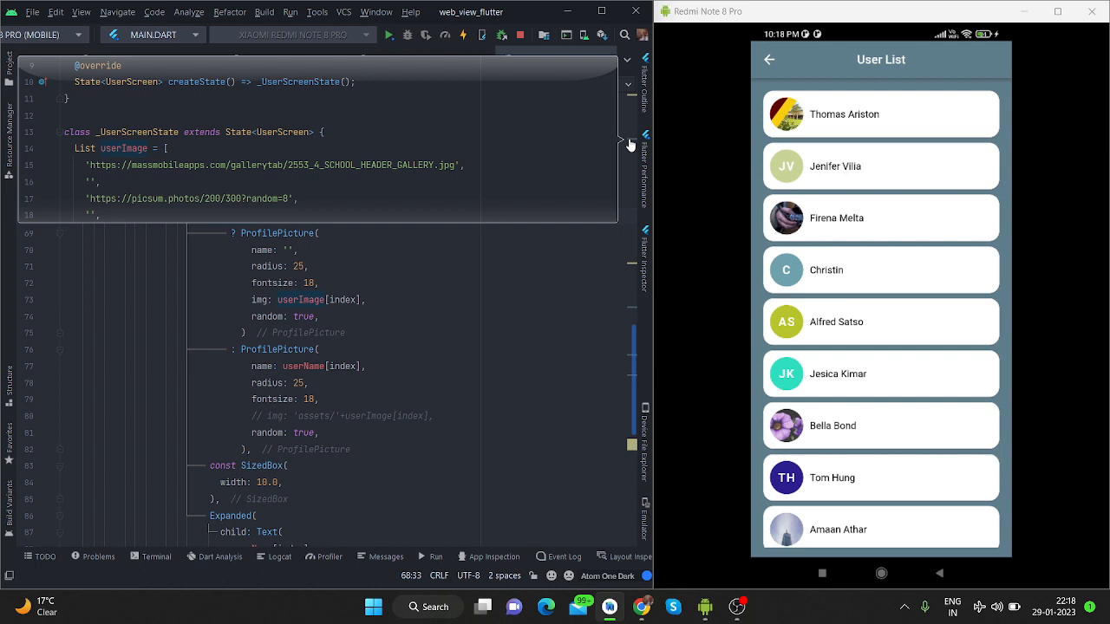
Show pubspec.yaml in the project tree and the flutter_profile_picture page on pub.dev.
left_click(557, 60)
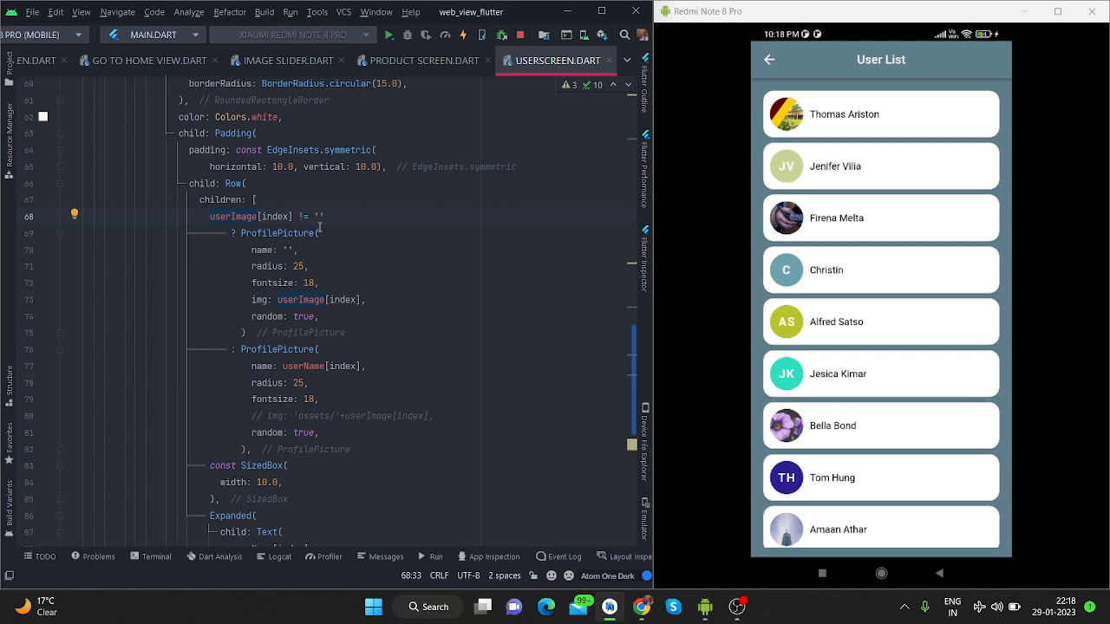
mouse_move(291, 217)
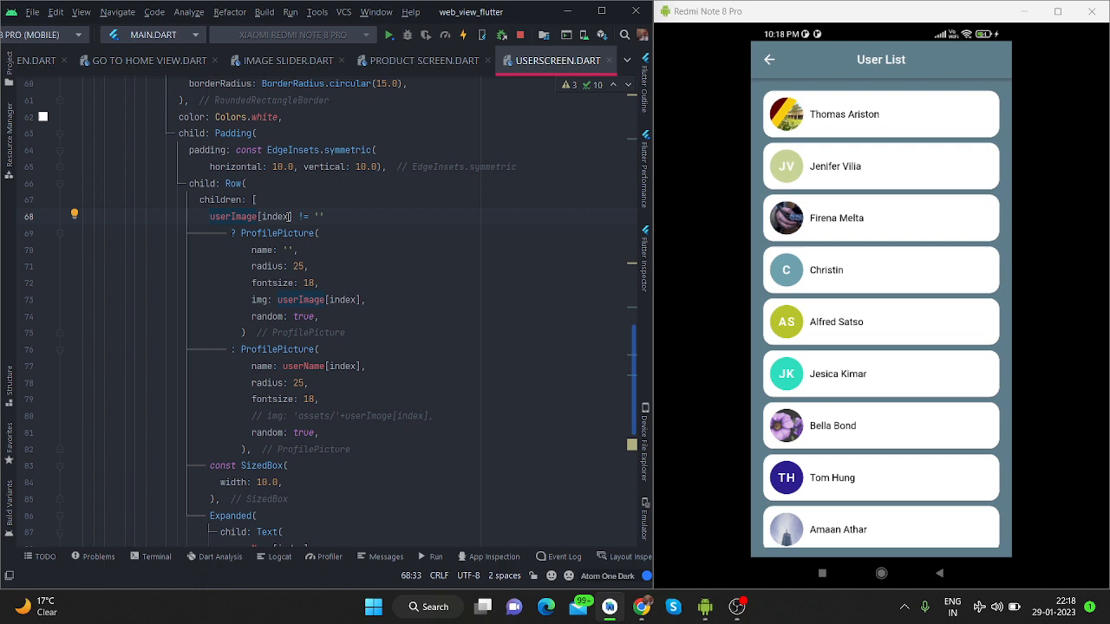
left_click(322, 232)
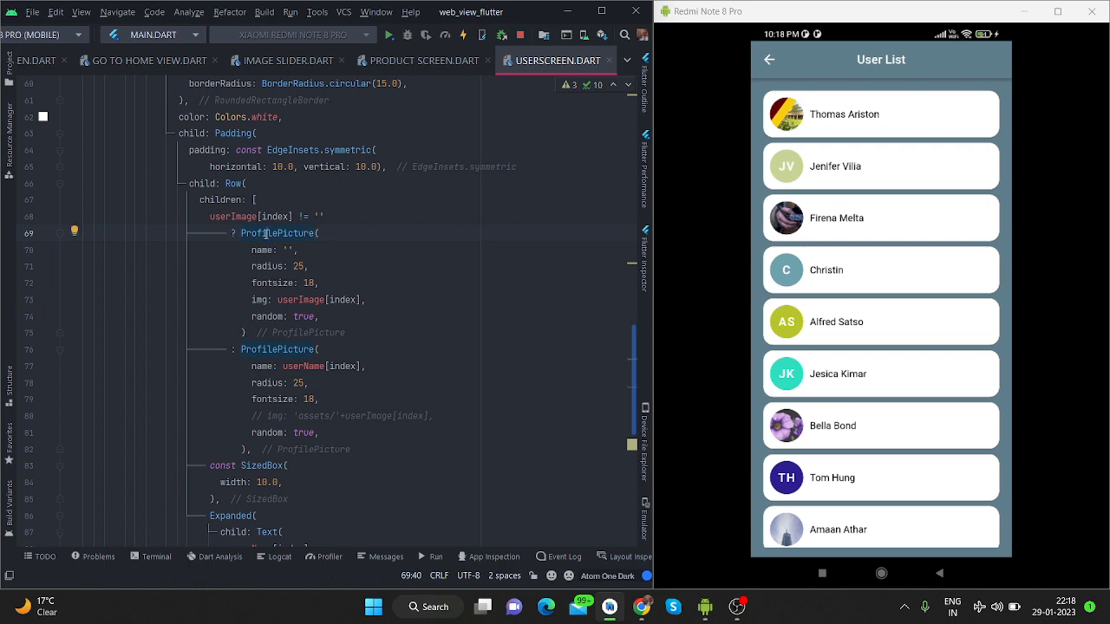
key("alt+tab")
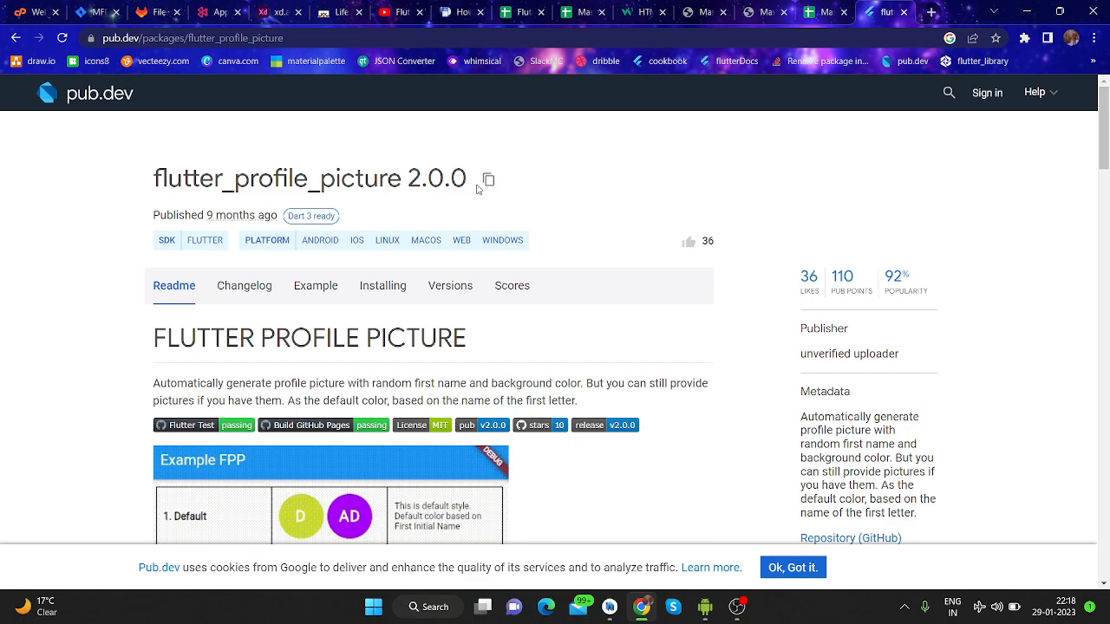
mouse_move(383, 284)
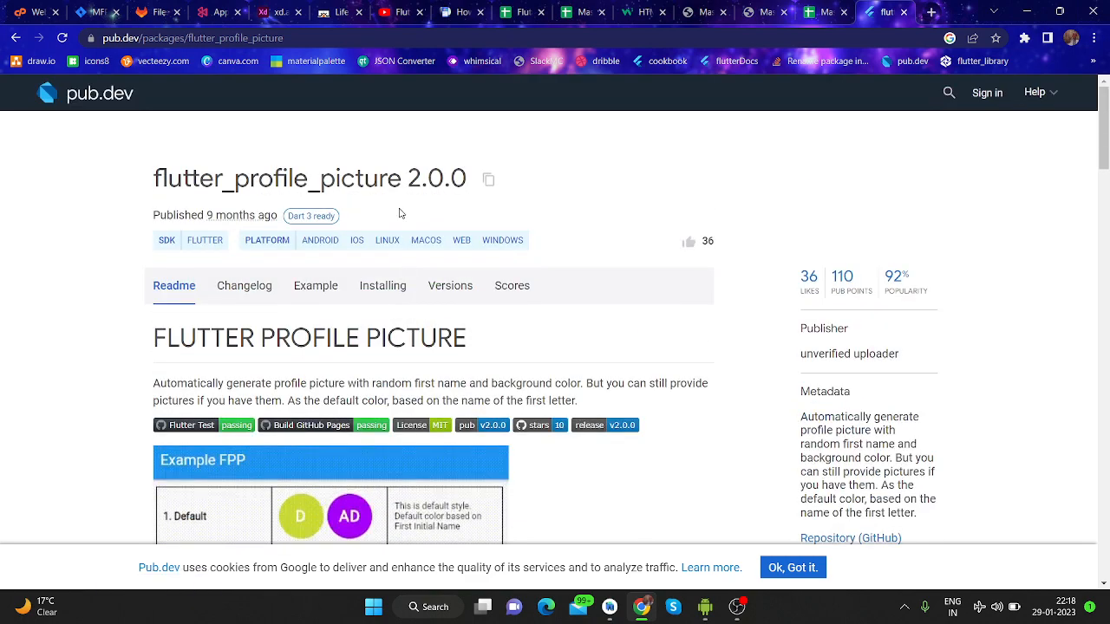
scroll("down", 3)
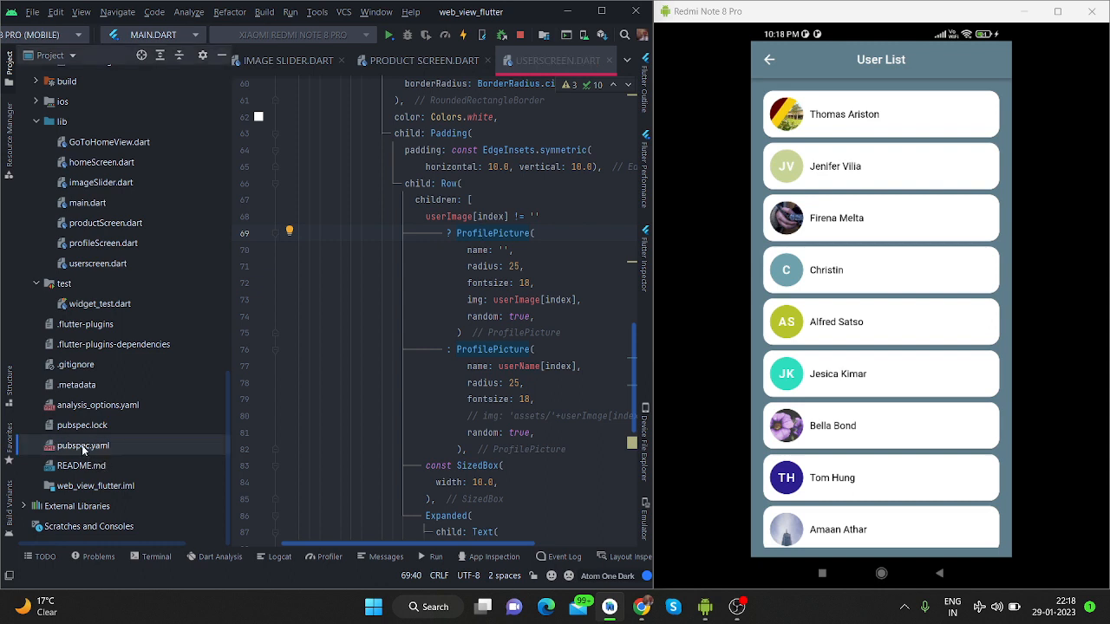
left_click(562, 60)
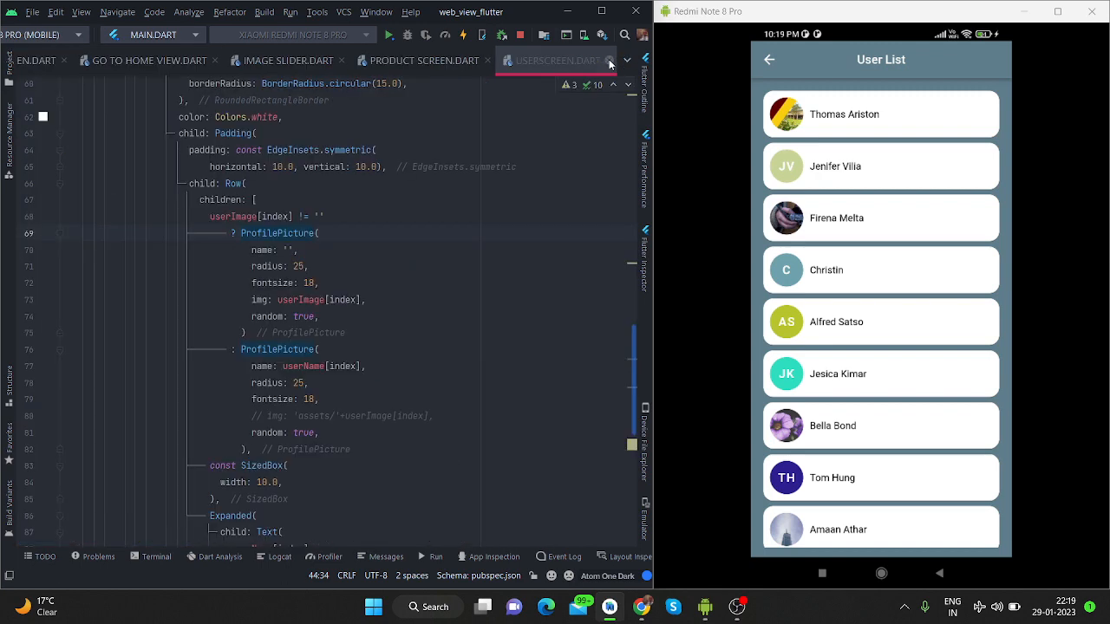
left_click(286, 233)
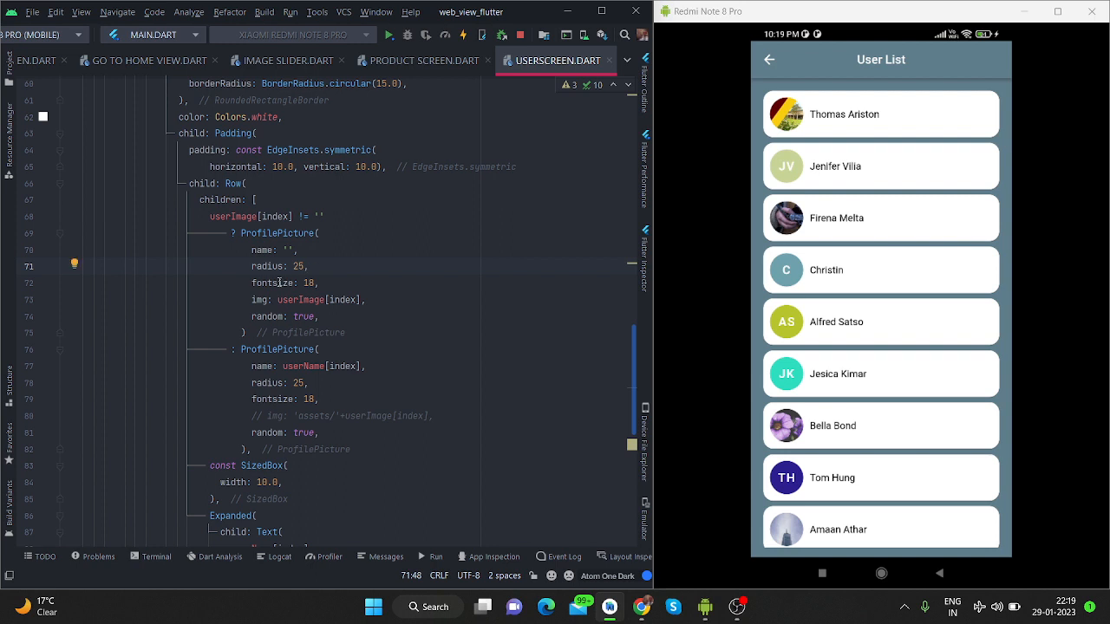
left_click(326, 282)
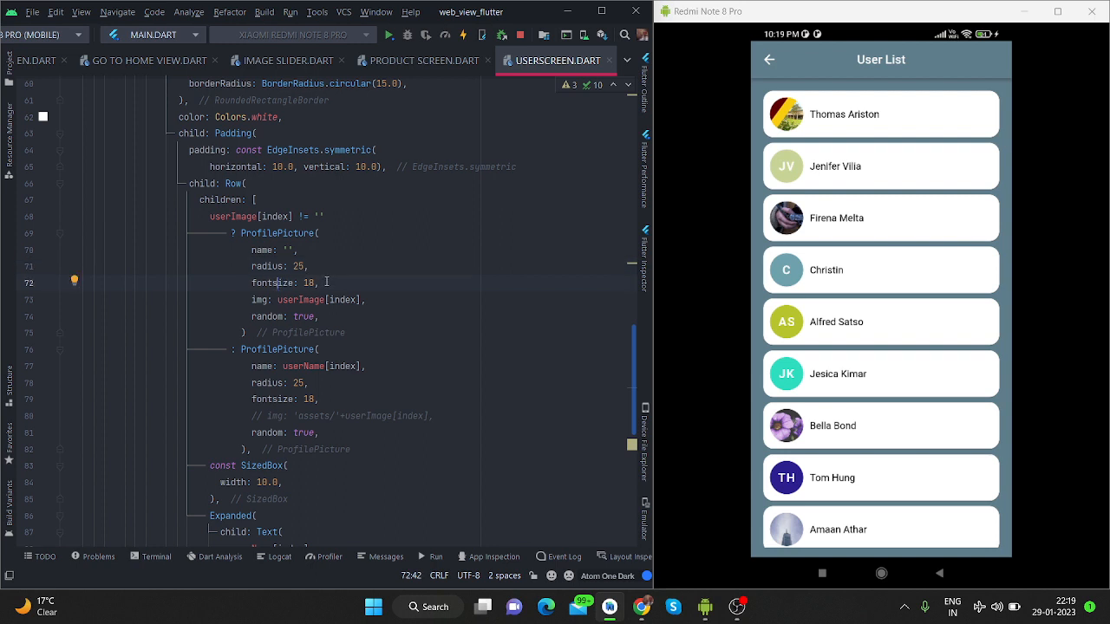
mouse_move(299, 253)
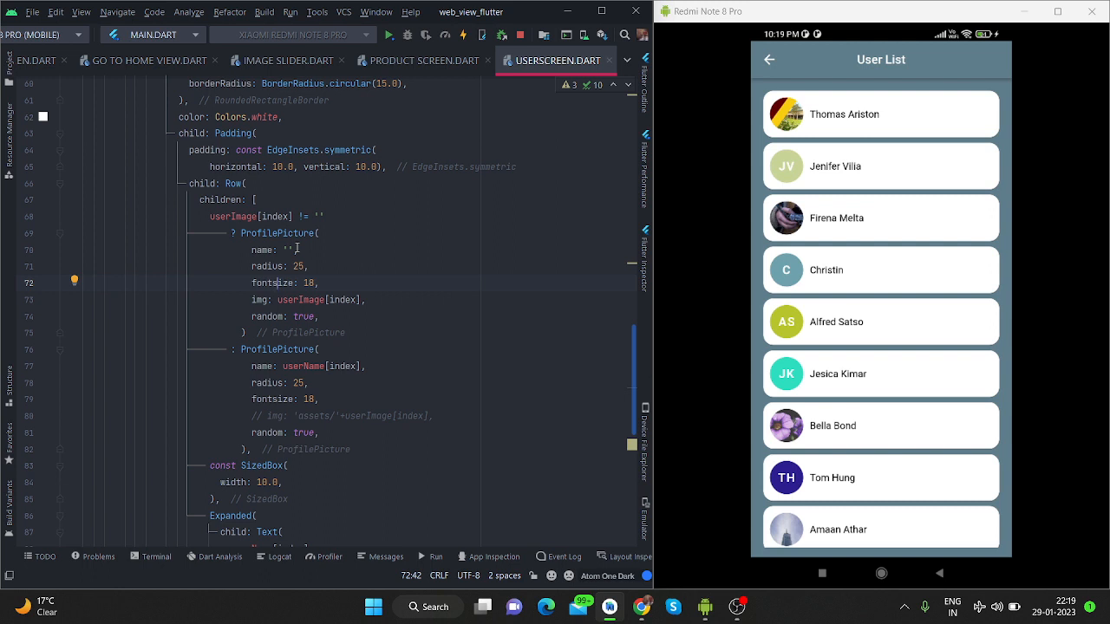
mouse_move(325, 277)
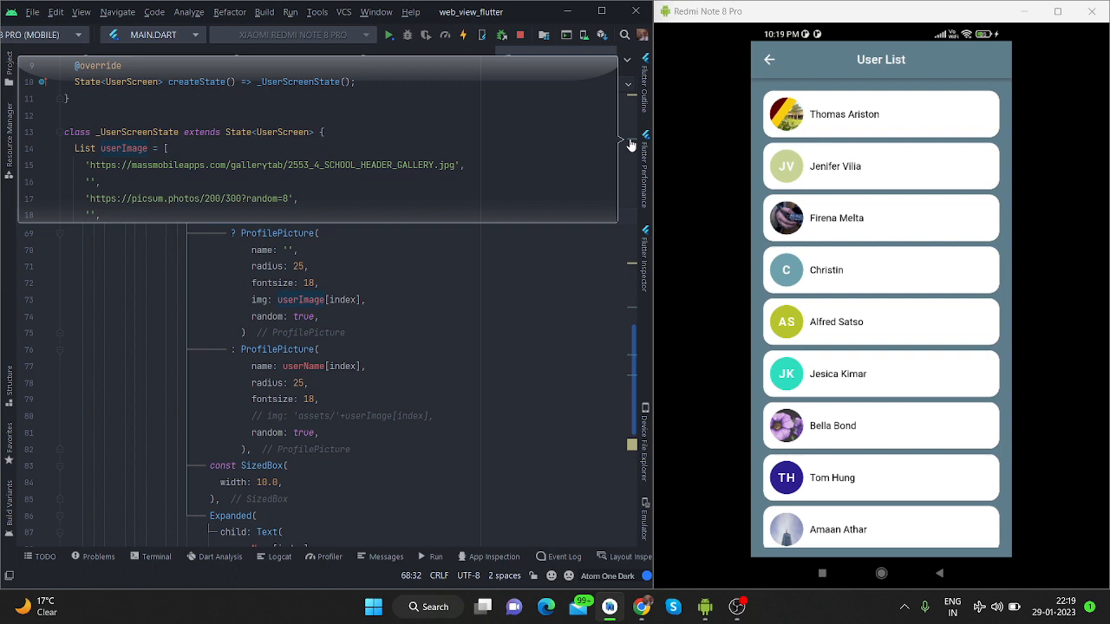
left_click(552, 60)
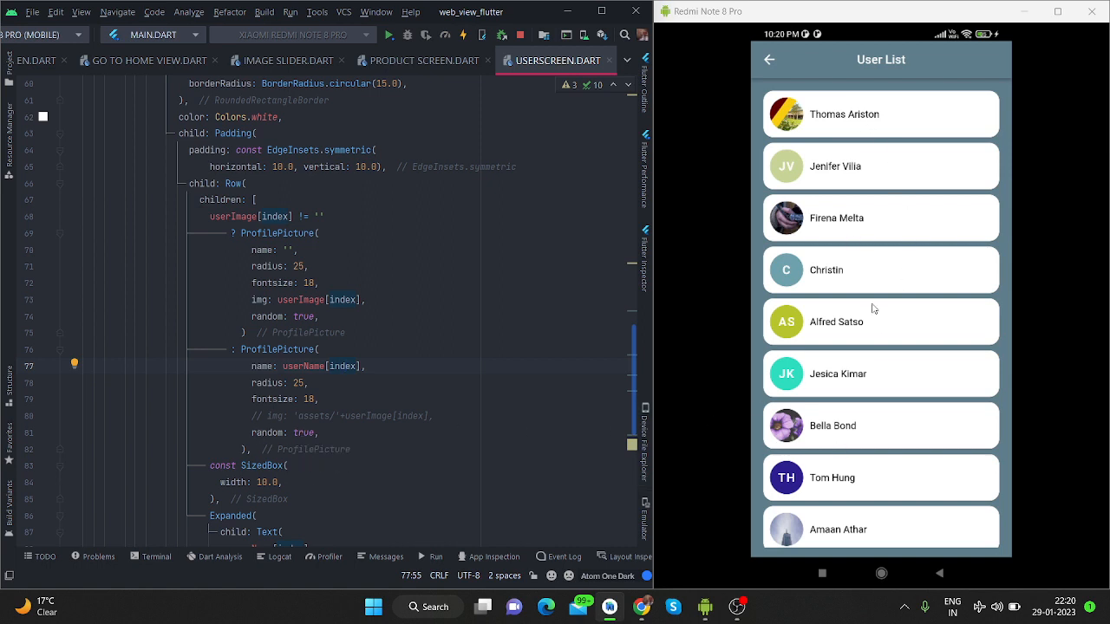
mouse_move(838, 310)
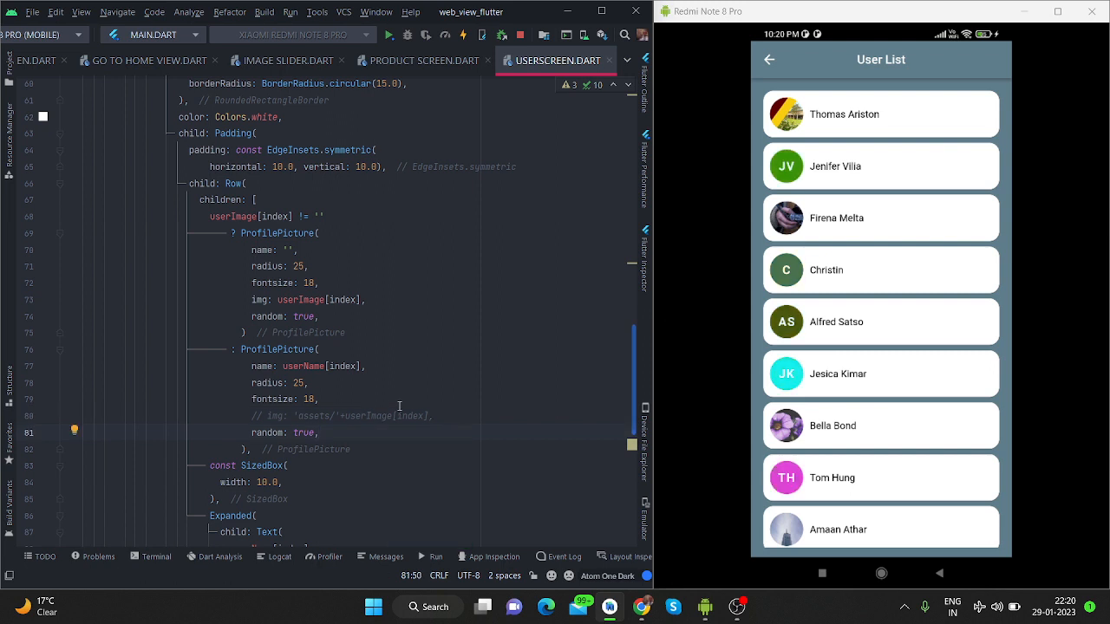
Reload for new avatar colours and highlight the name's Expanded Text widget (black, size 16, two lines).
scroll("down", 3)
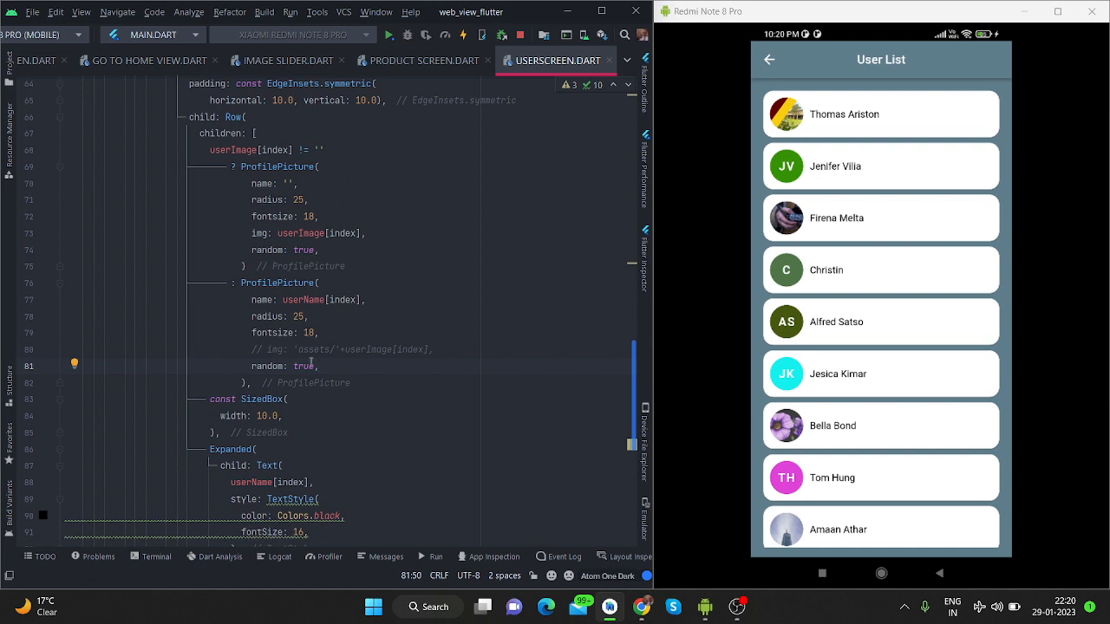
scroll("down", 3)
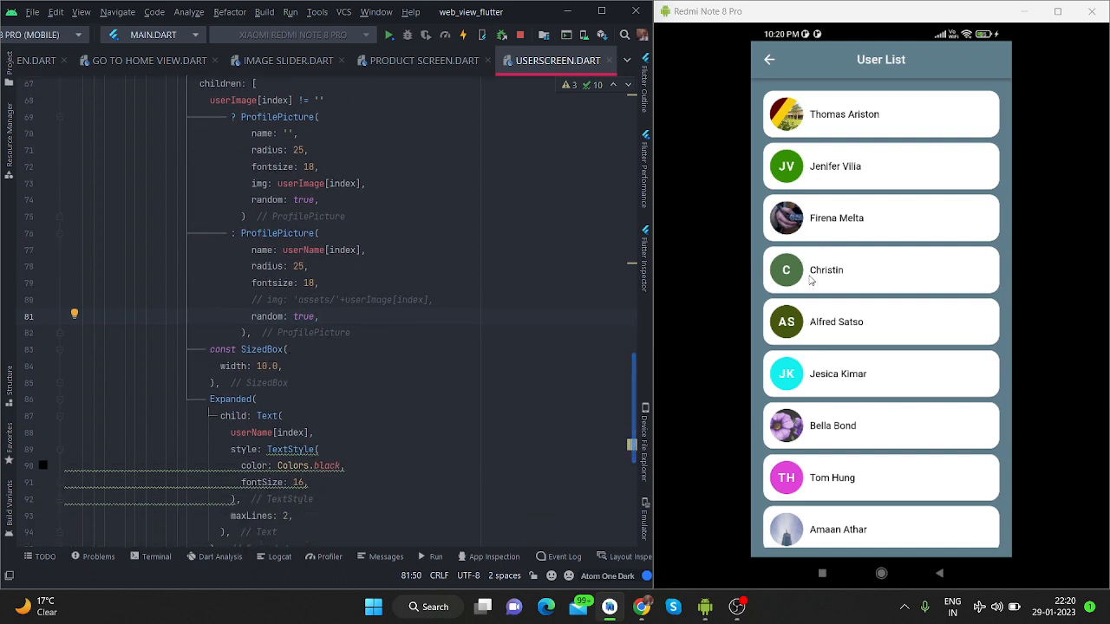
scroll("down", 3)
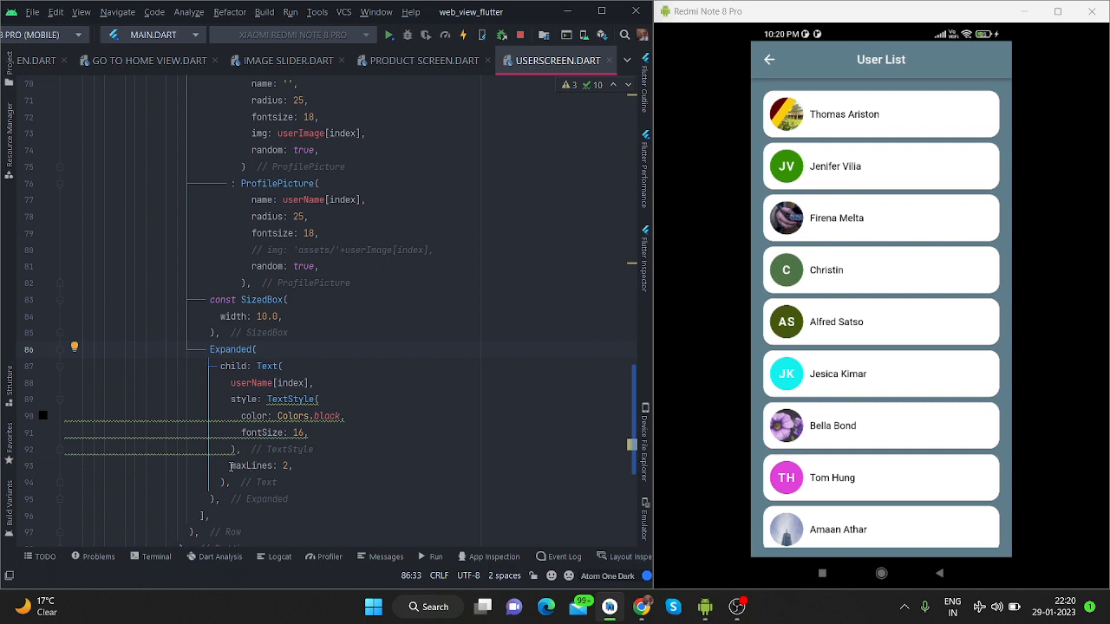
left_click(288, 466)
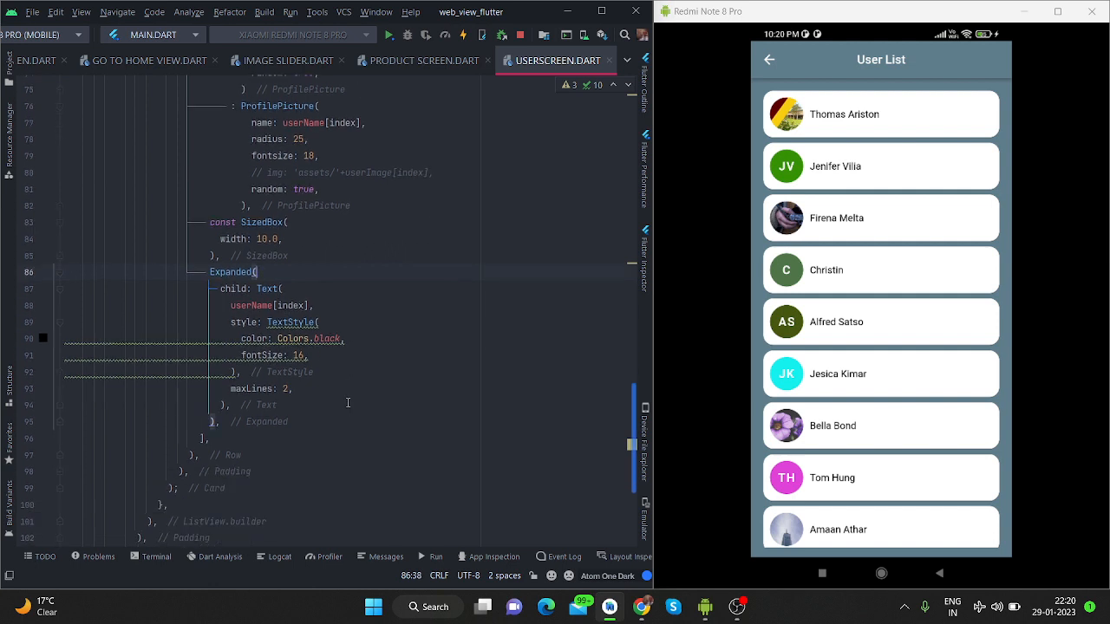
key("alt+tab")
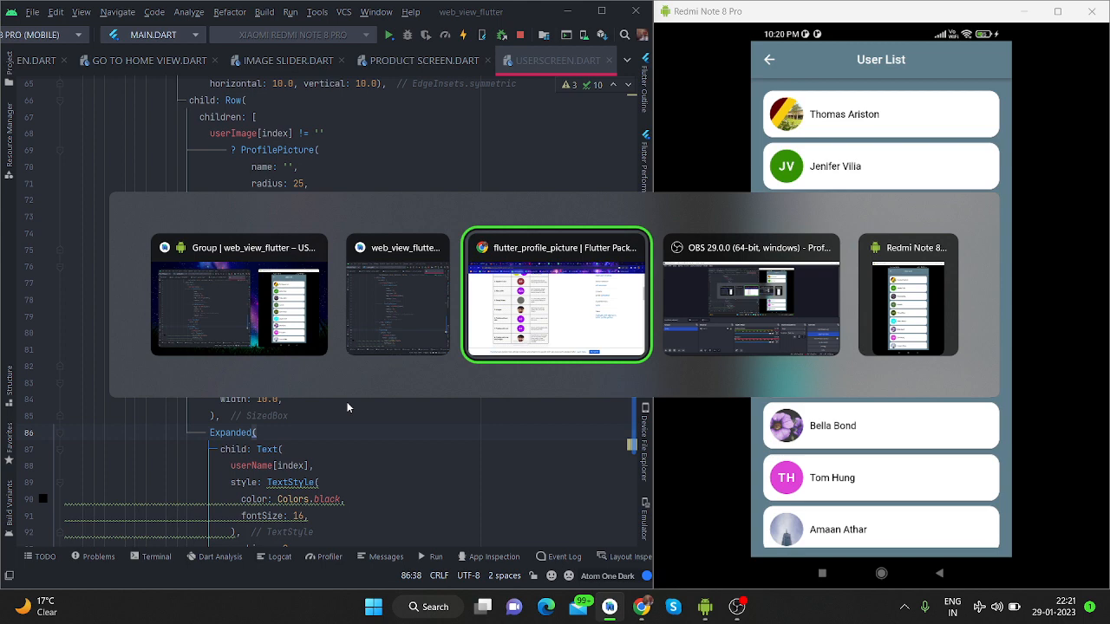
Scroll the flutter_profile_picture example table down to the tooltip-with-image avatar.
left_click(555, 295)
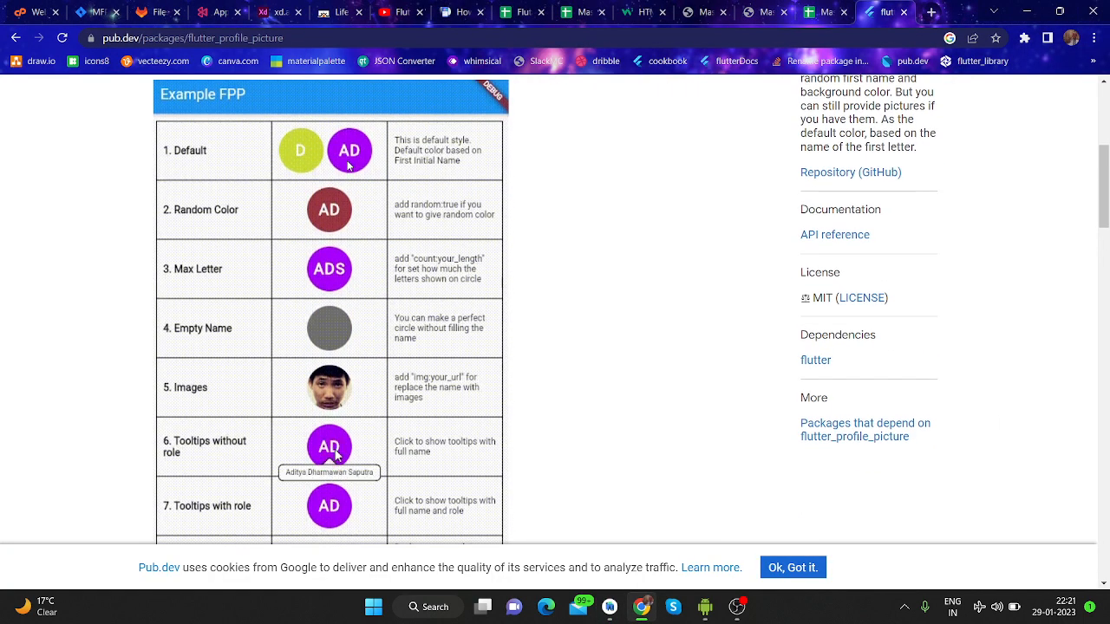
mouse_move(354, 286)
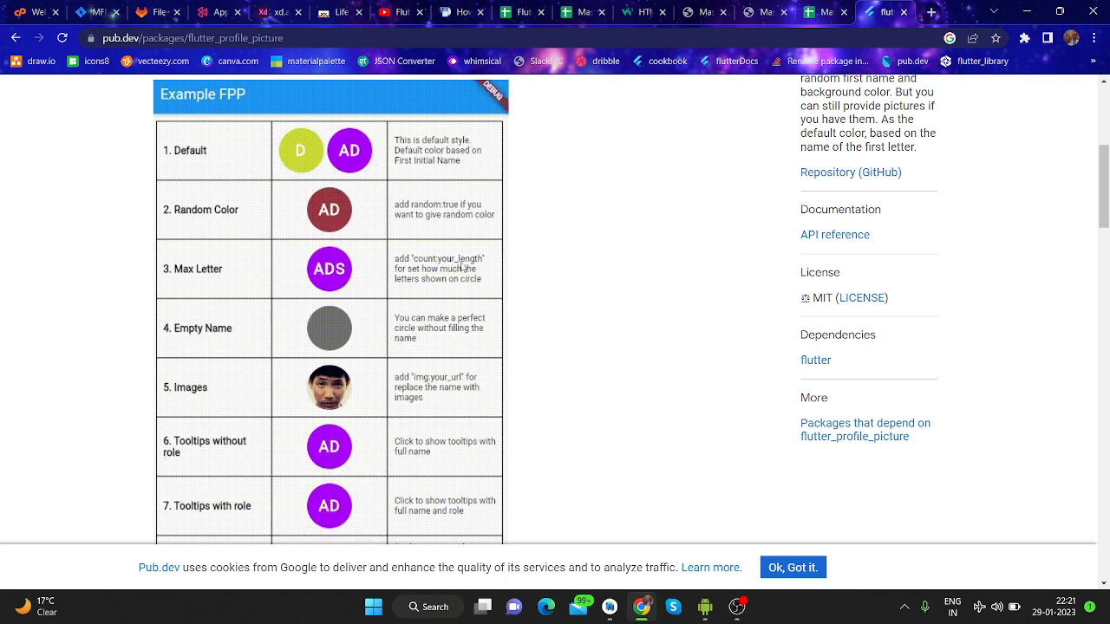
mouse_move(458, 269)
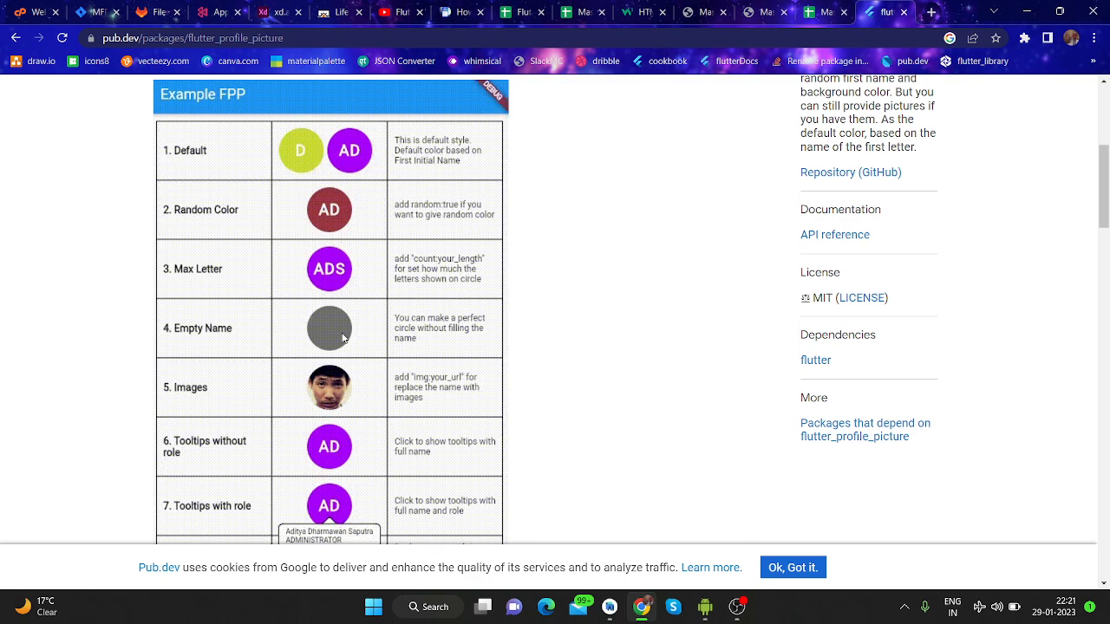
scroll("down", 3)
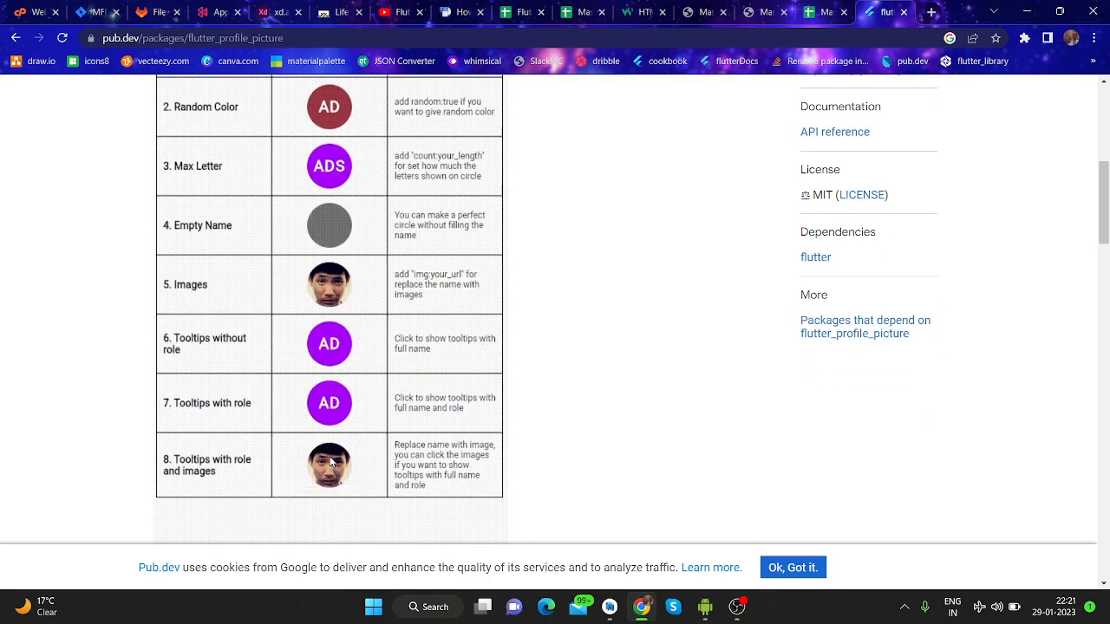
mouse_move(329, 344)
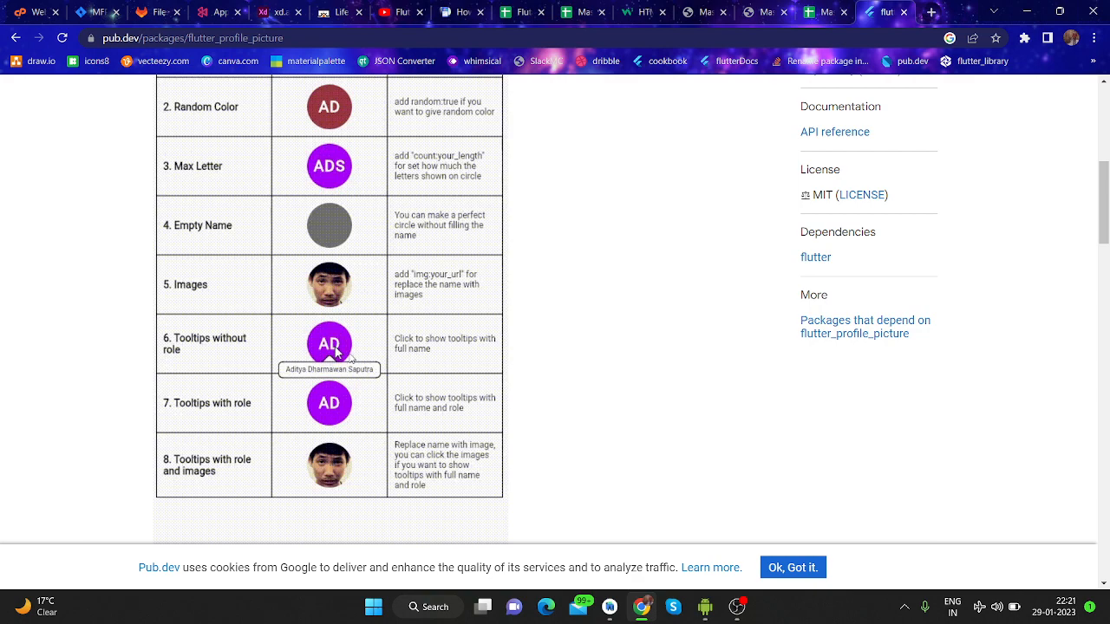
mouse_move(329, 403)
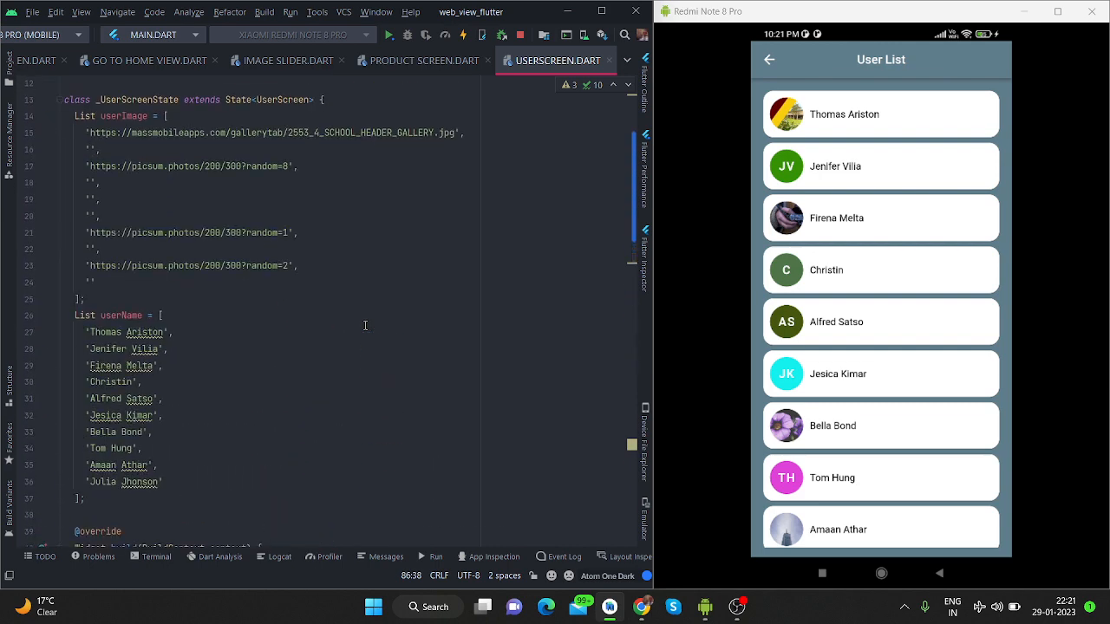
scroll("down", 3)
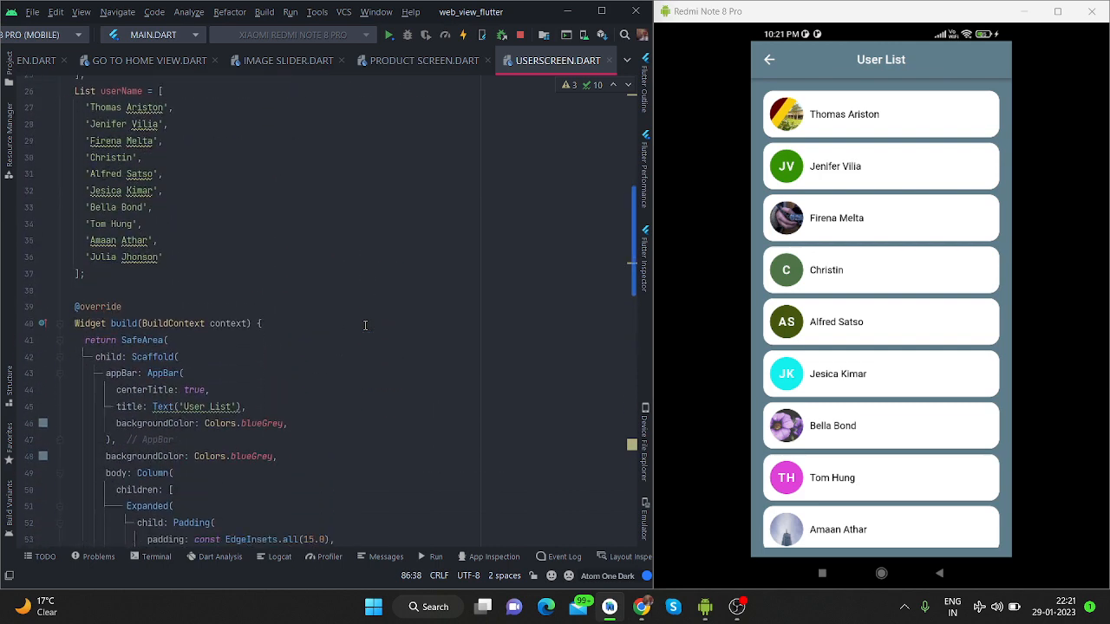
scroll("down", 3)
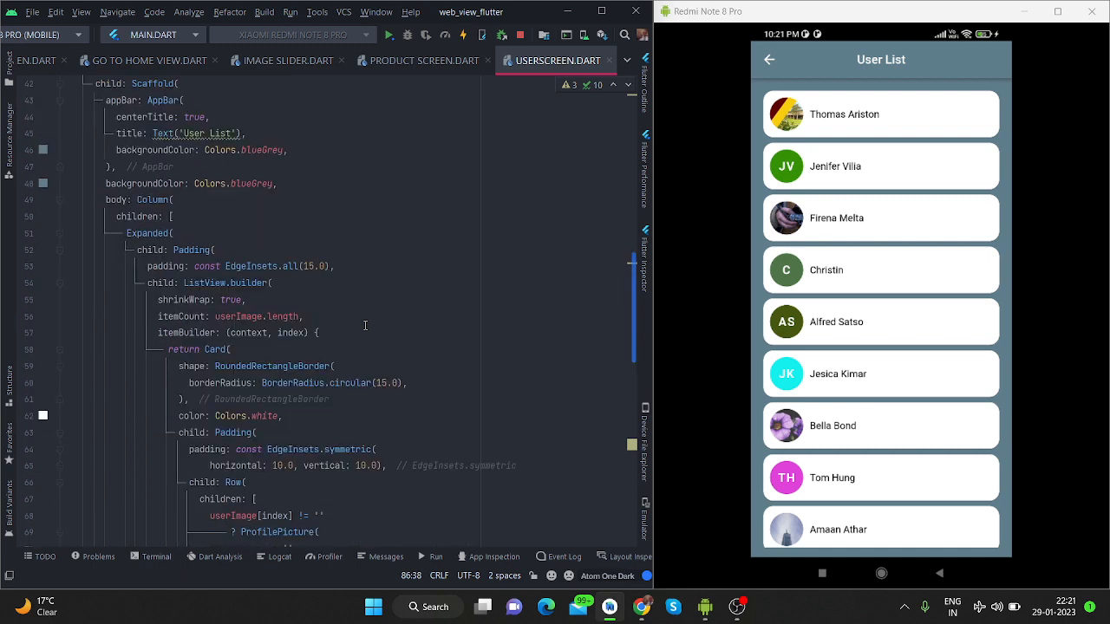